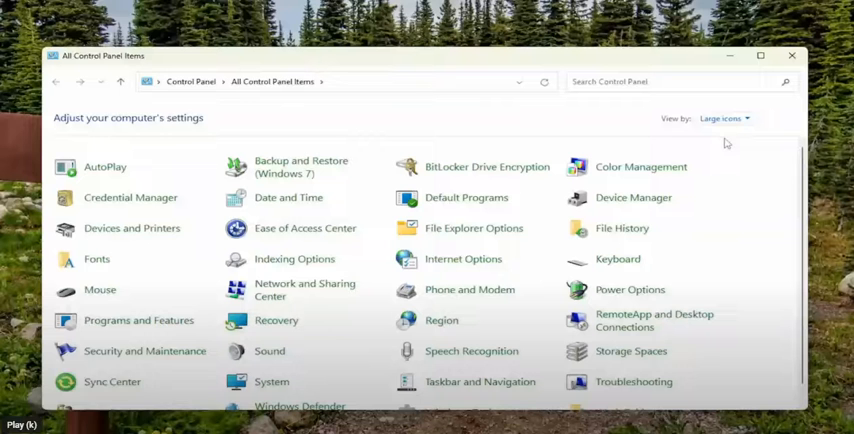
Step: Select the High performance power plan in Power Options instead of Balanced
left_click(724, 118)
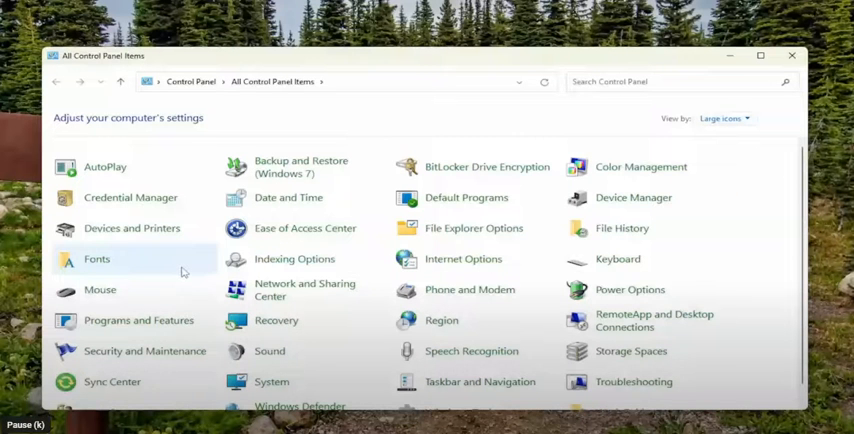
mouse_move(630, 290)
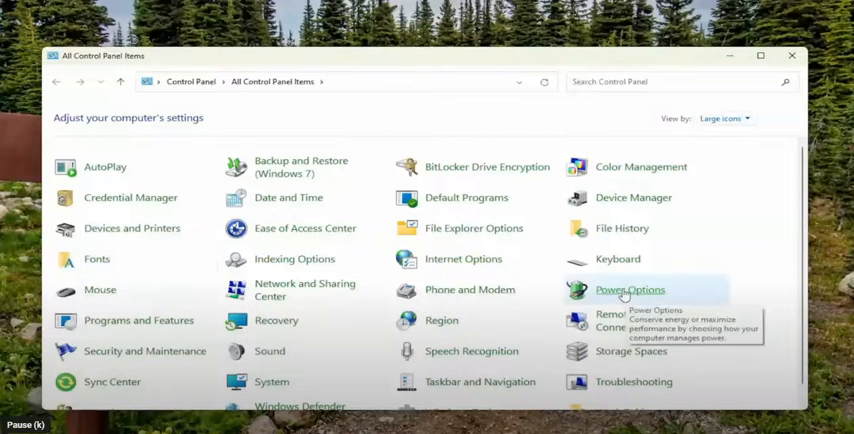
left_click(628, 288)
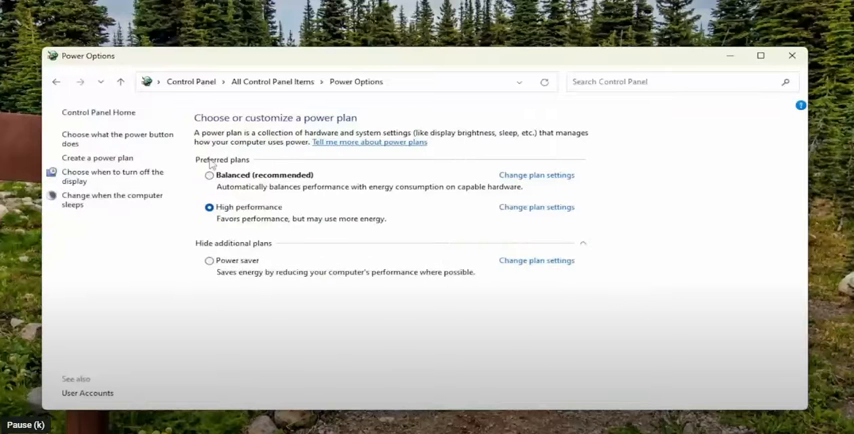
left_click(234, 242)
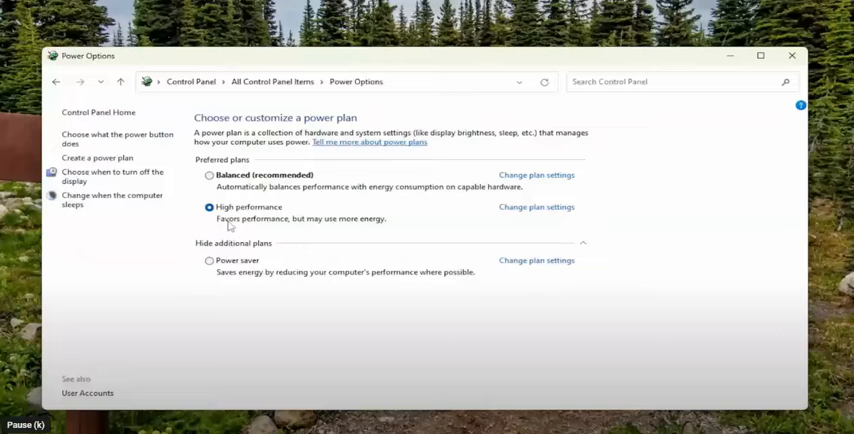
mouse_move(376, 224)
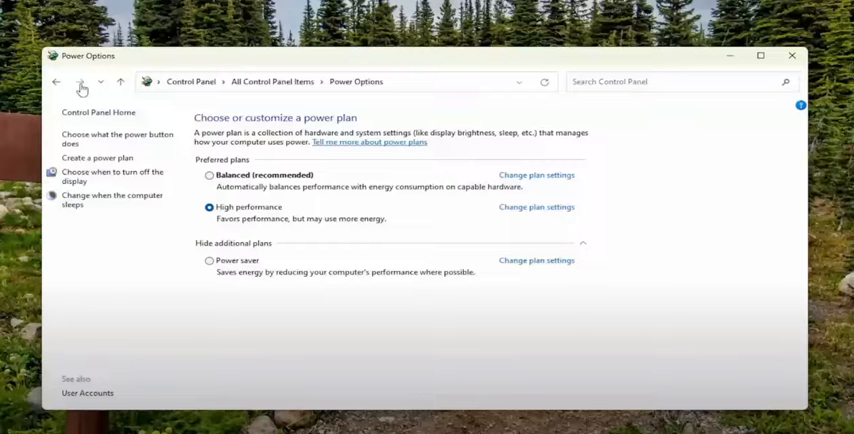
Step: Show the network adapters list (Bluetooth and Ethernet) via Network and Sharing Center
left_click(58, 82)
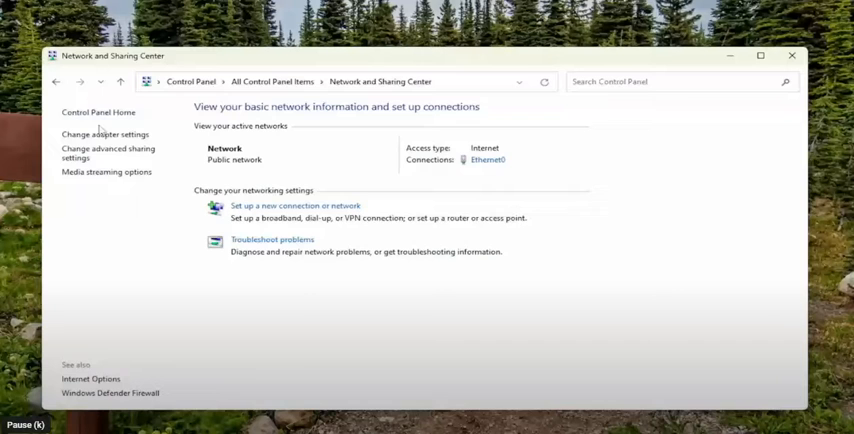
left_click(104, 134)
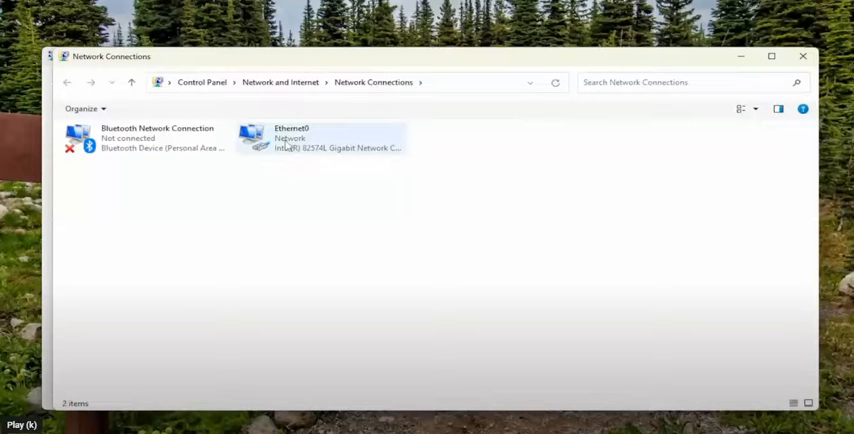
Step: Disable Internet Protocol Version 6 (TCP/IPv6) in the Ethernet adapter's properties
left_click(320, 138)
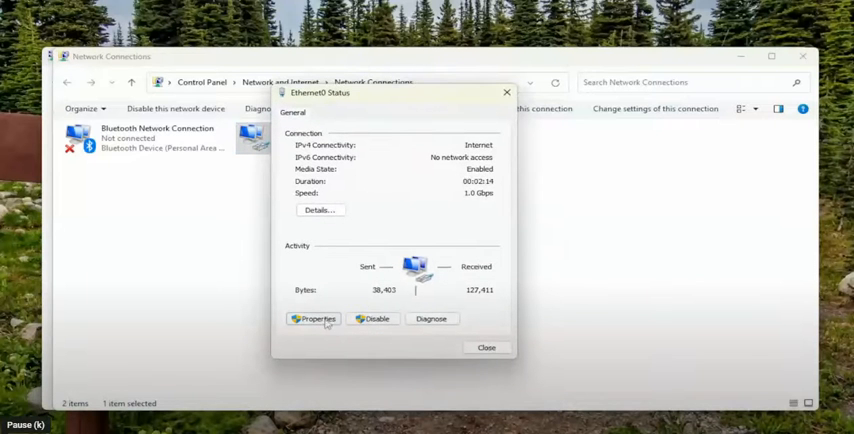
left_click(314, 318)
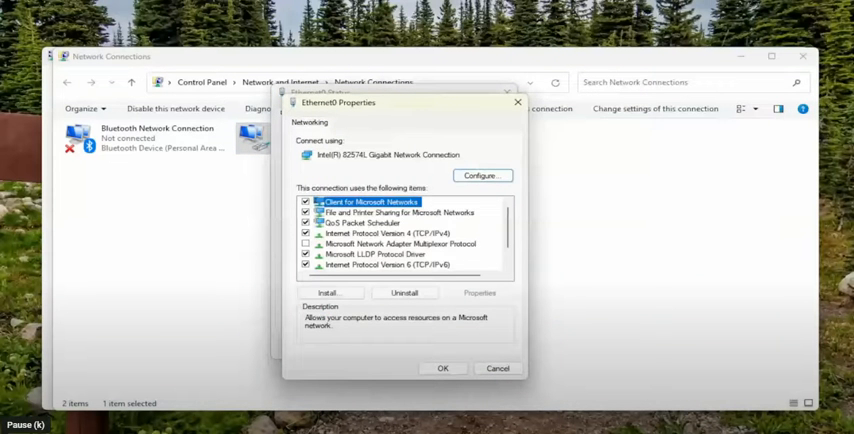
scroll("down", 3)
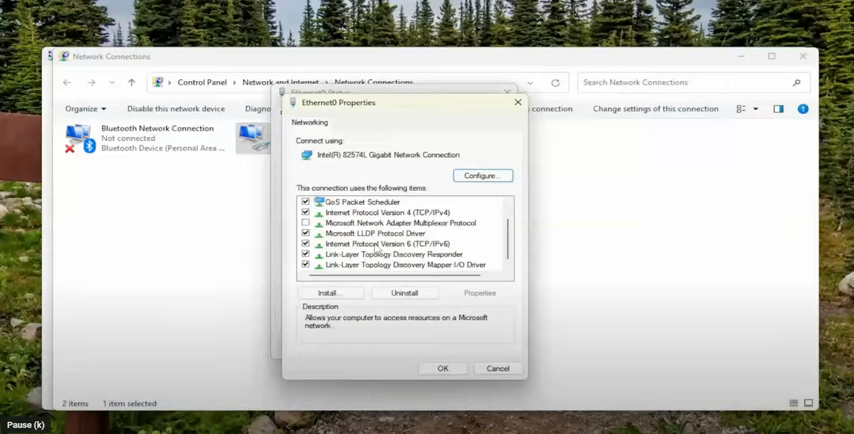
left_click(384, 242)
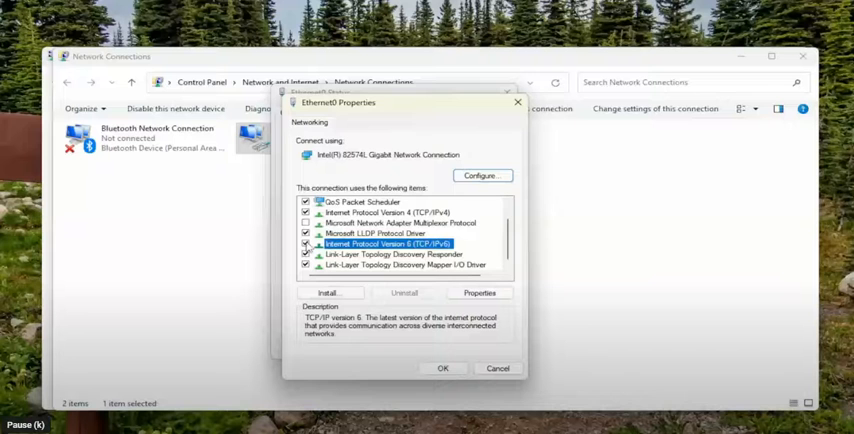
left_click(306, 242)
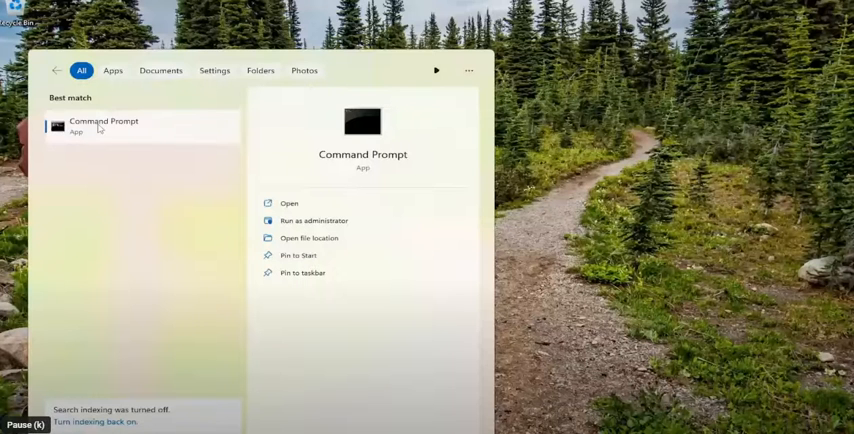
Step: Launch the Command Prompt search result as administrator
right_click(104, 124)
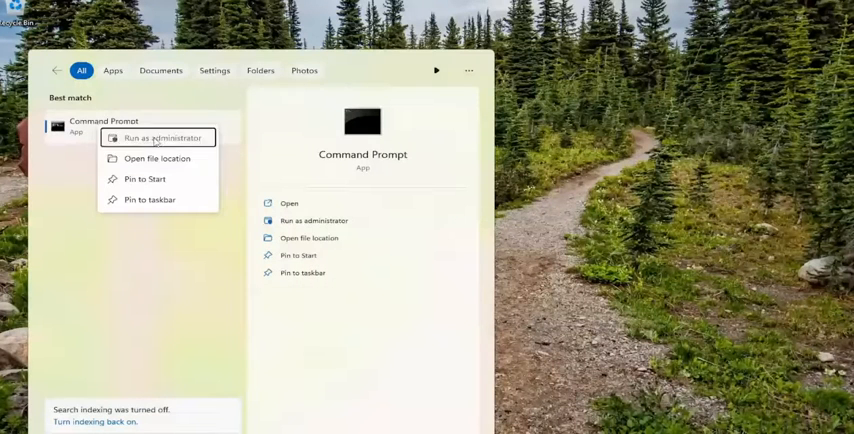
left_click(160, 138)
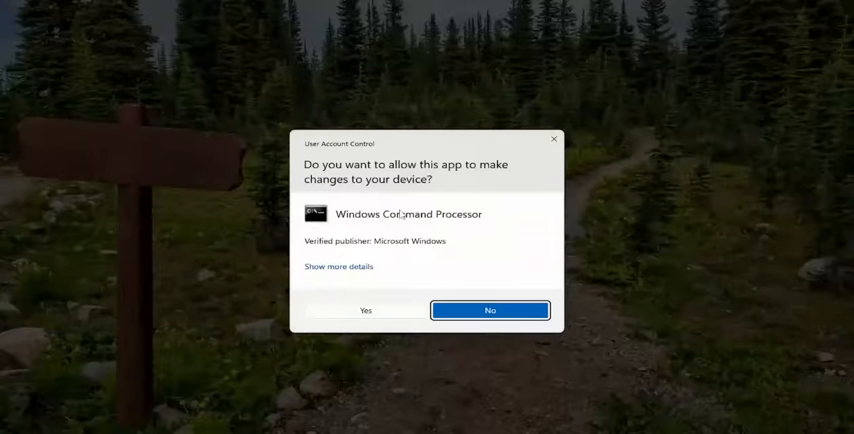
Step: Confirm UAC and run 'bcdedit /set disabledynamictick yes' successfully
left_click(364, 310)
type("bcdedit /set disabledynamictick yes")
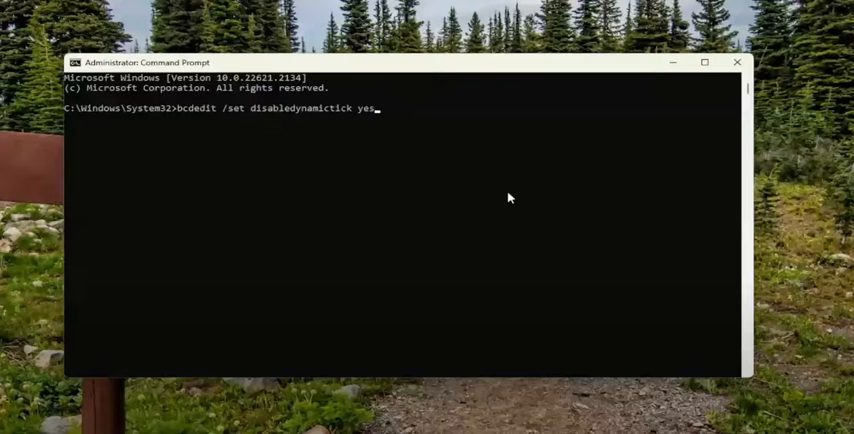
key("enter")
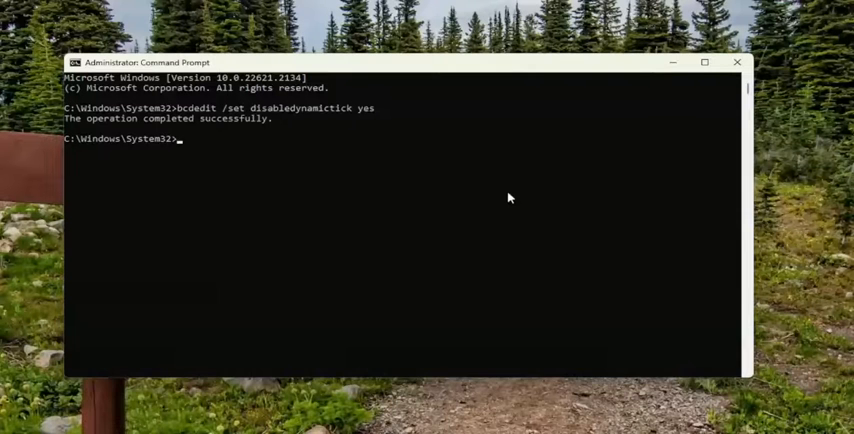